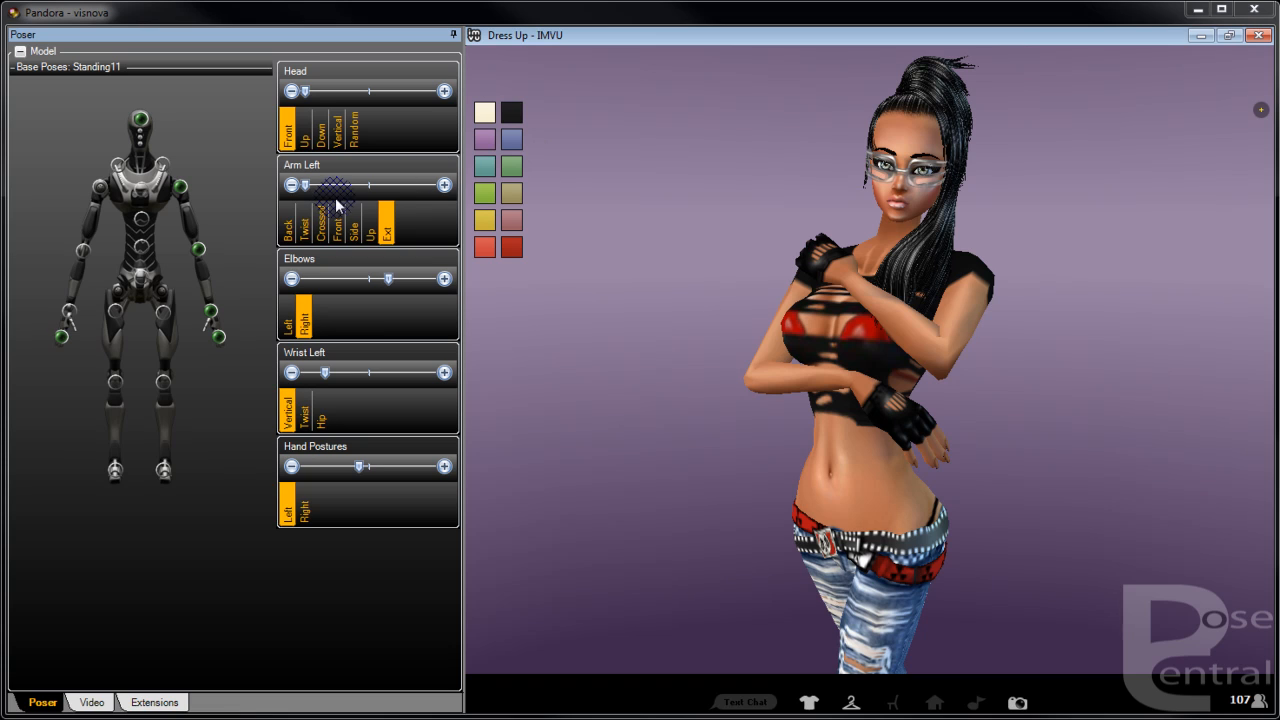
mouse_move(244, 196)
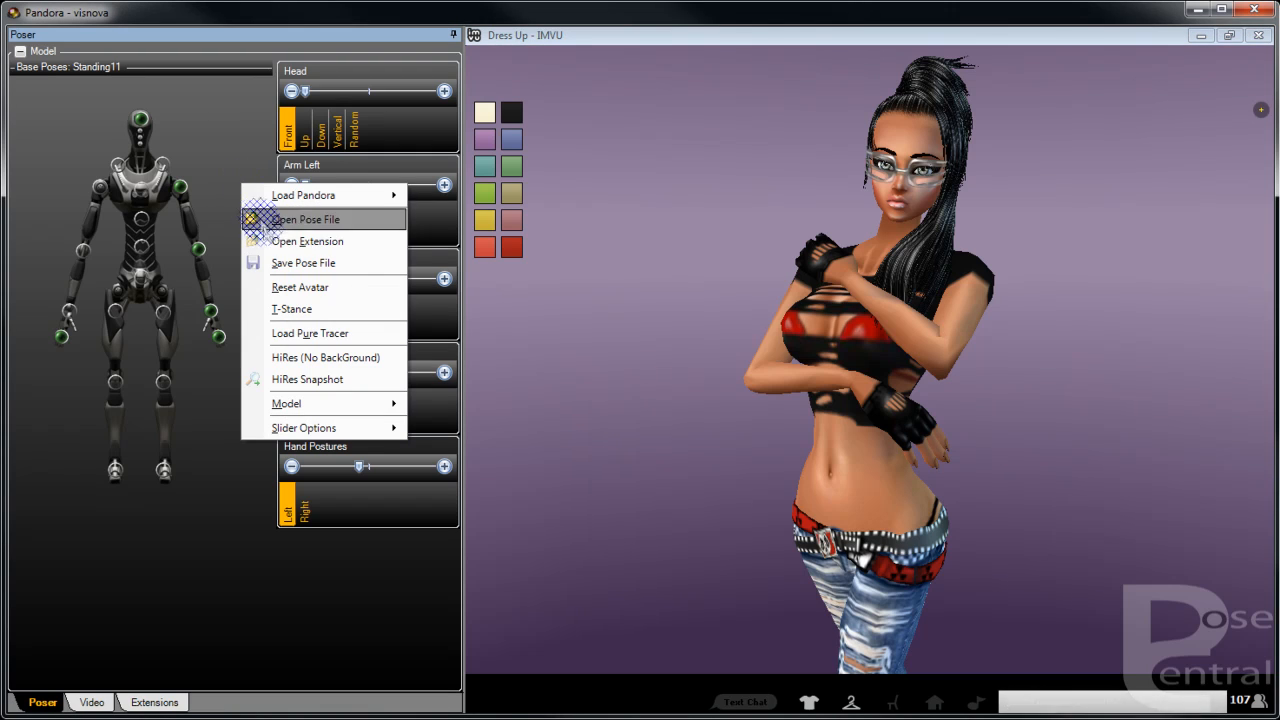
- Dismiss the options menu and show the Base Poses list with Standing, Lying, Crouching, Kneeling, Sitting
left_click(620, 218)
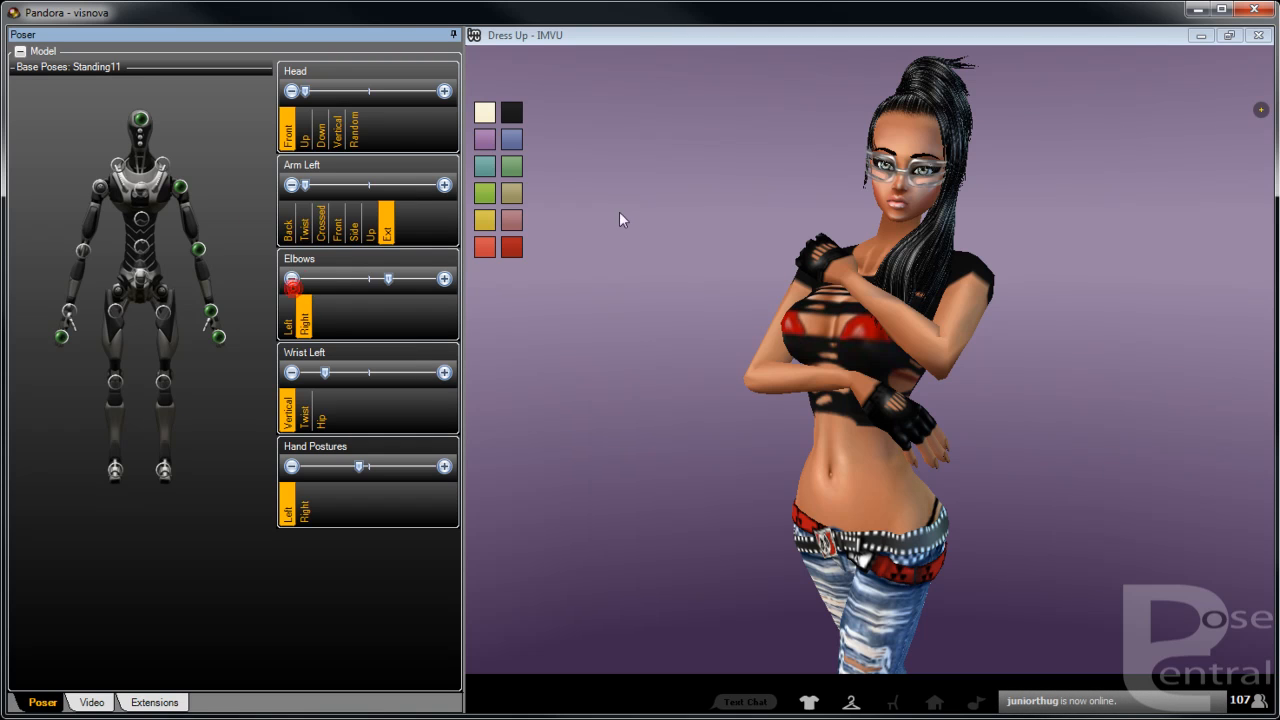
left_click(644, 202)
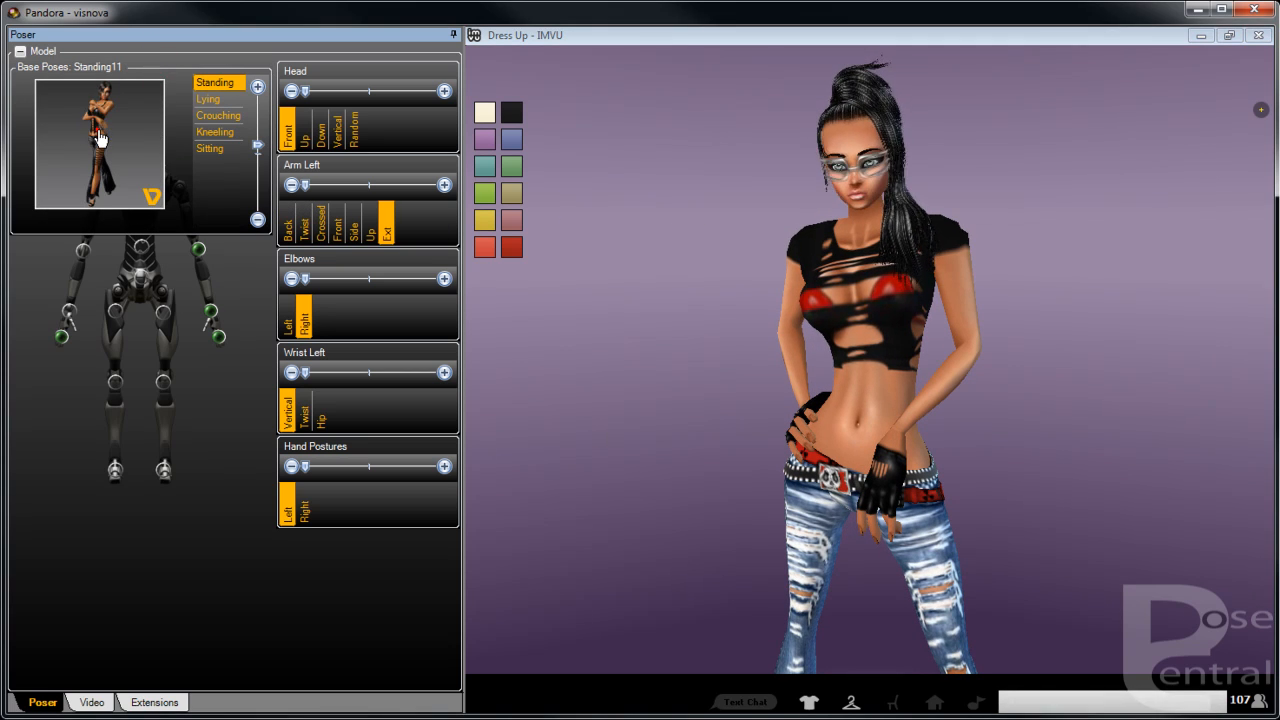
- Close the Base Poses list and scroll down to the pelvis, leg, hip and calf sliders
left_click(100, 140)
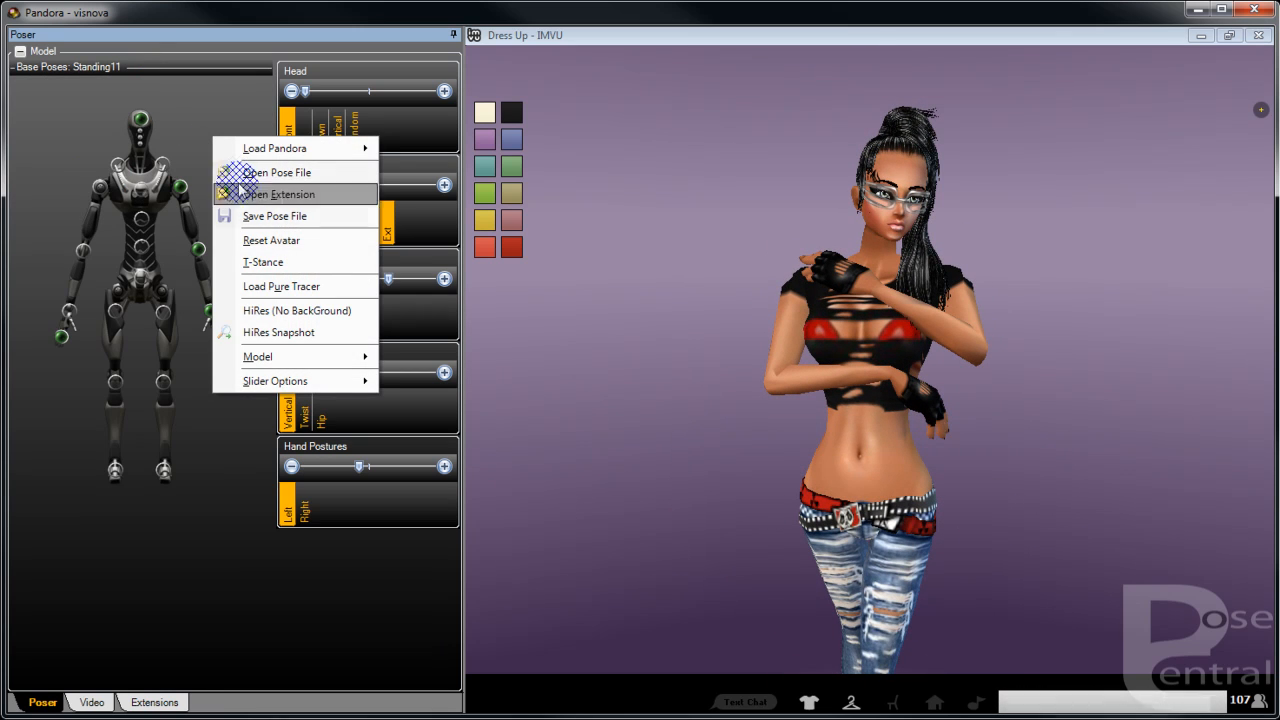
mouse_move(258, 356)
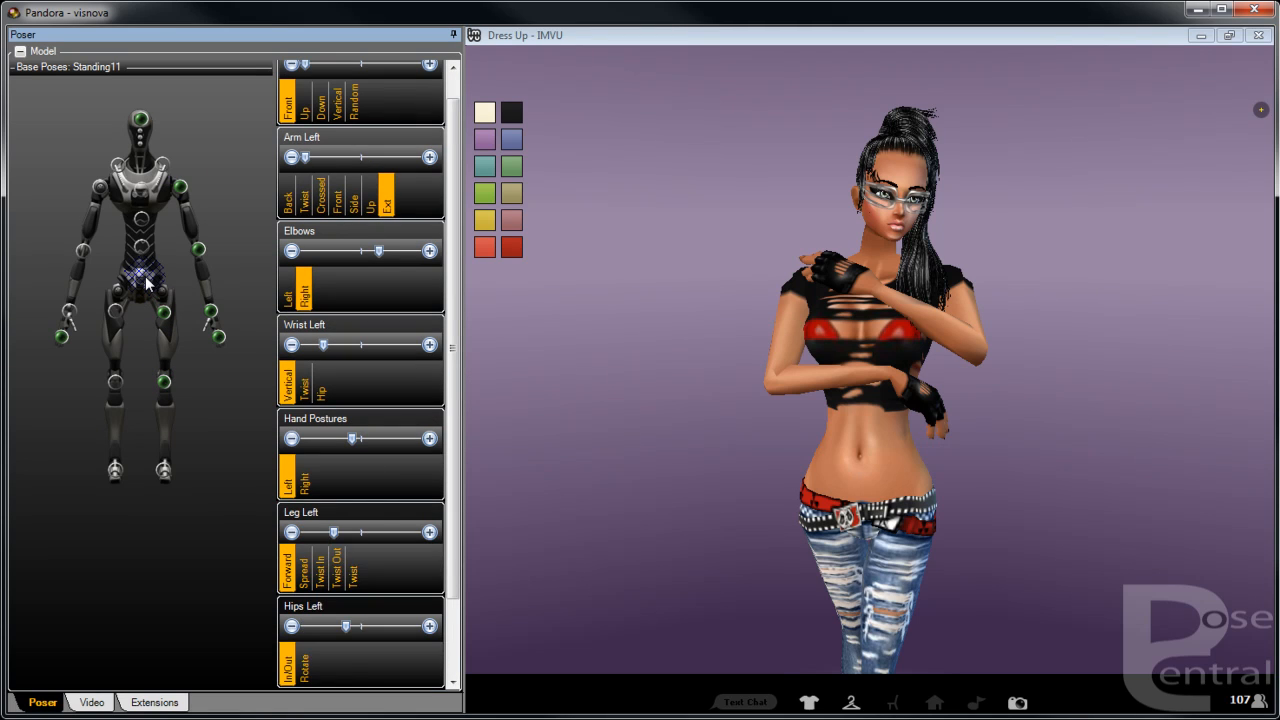
scroll("down", 3)
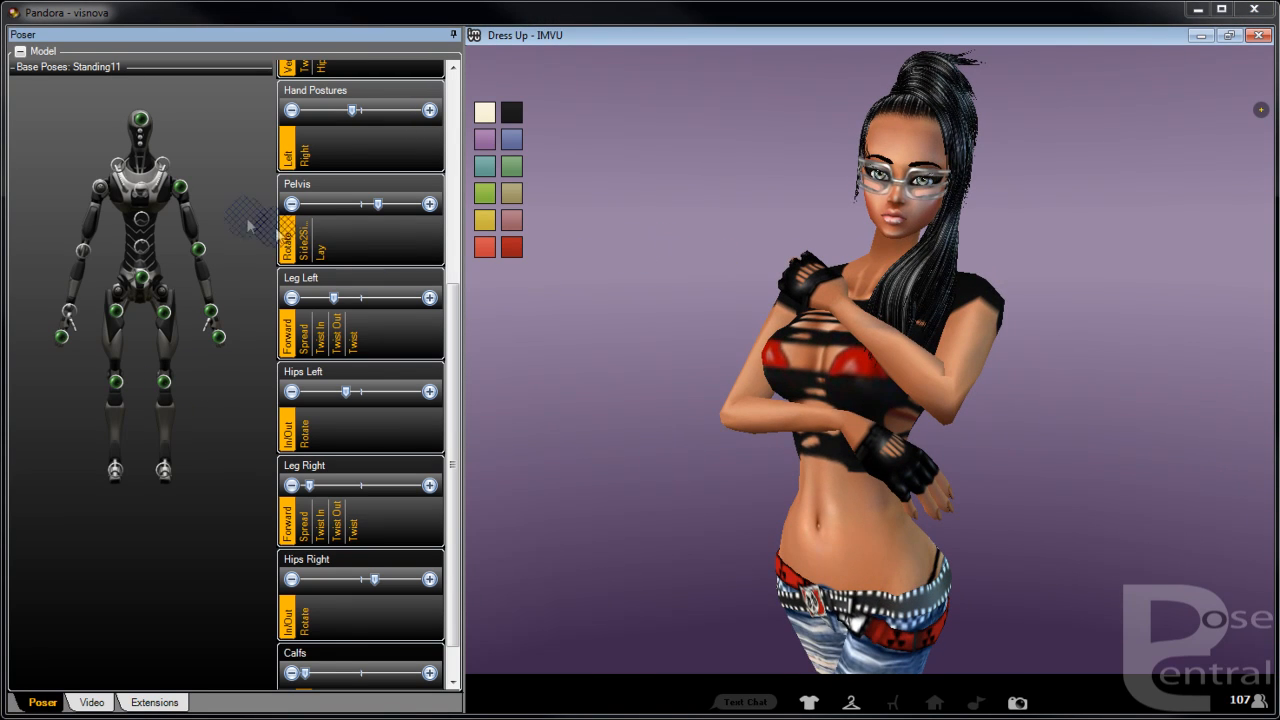
- Collapse then hide all pose sliders via Slider Options, leaving only the Head slider shown
right_click(250, 220)
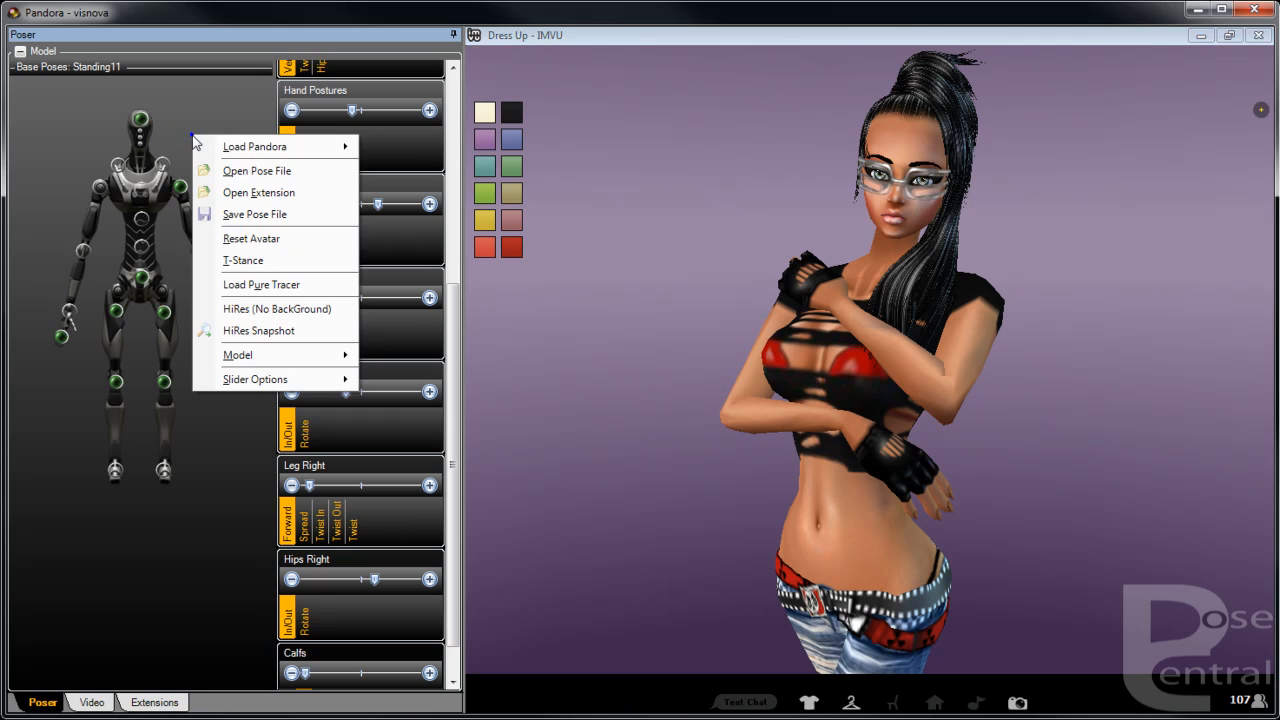
mouse_move(256, 380)
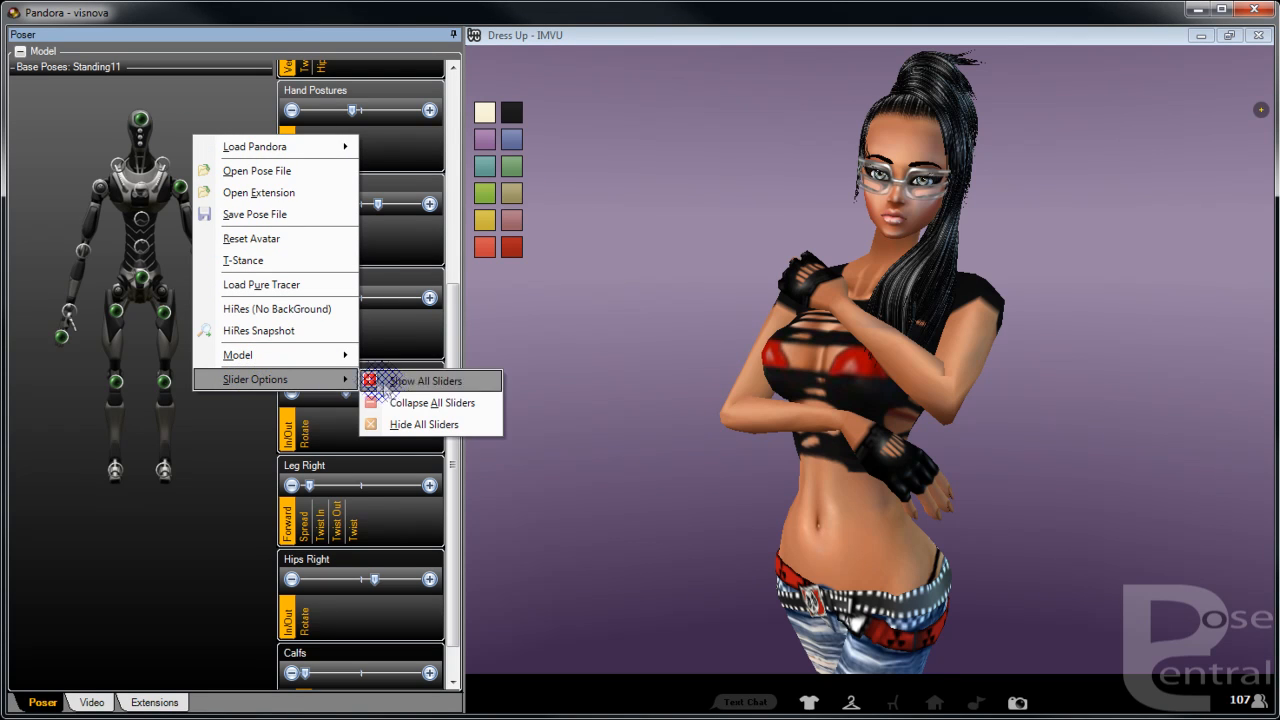
left_click(432, 402)
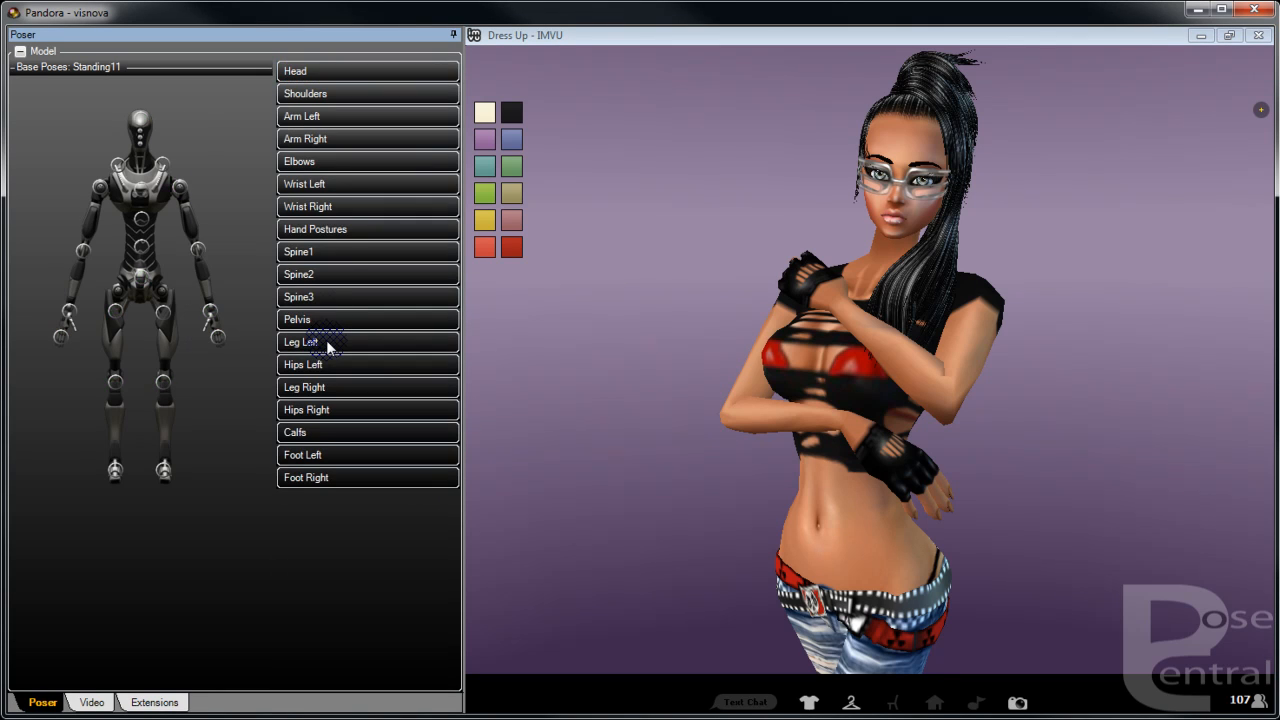
mouse_move(336, 184)
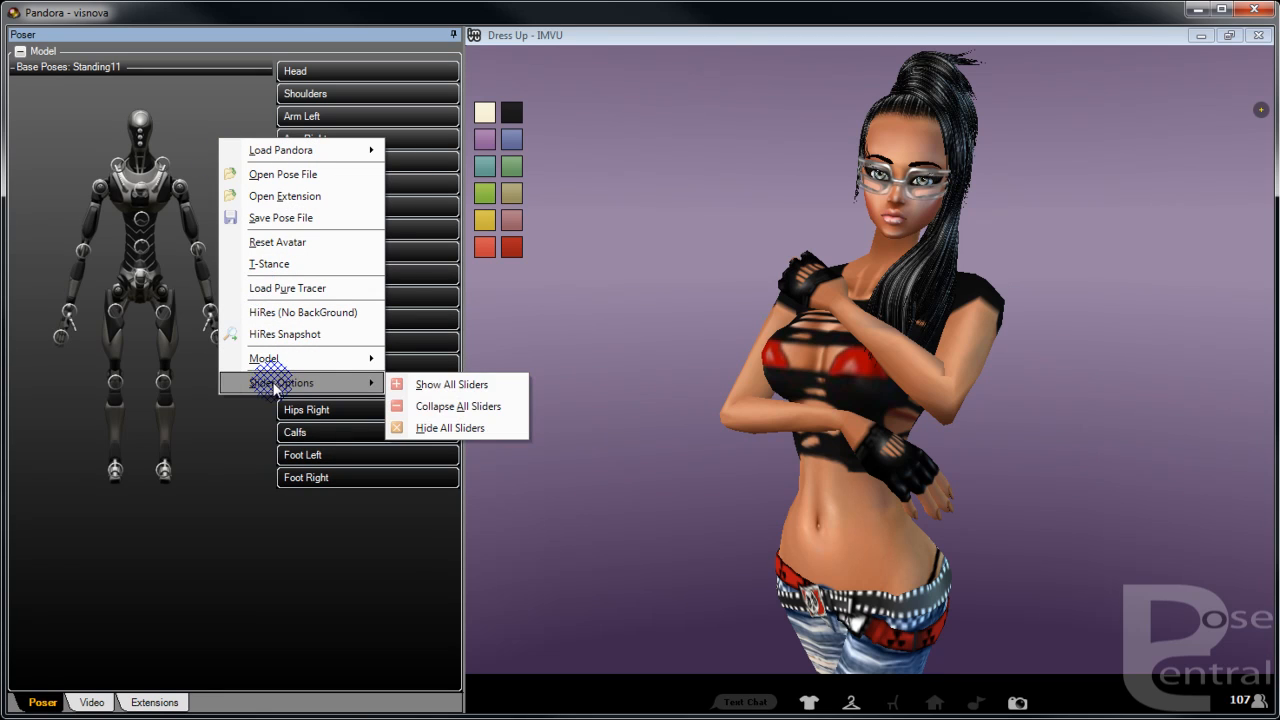
left_click(450, 428)
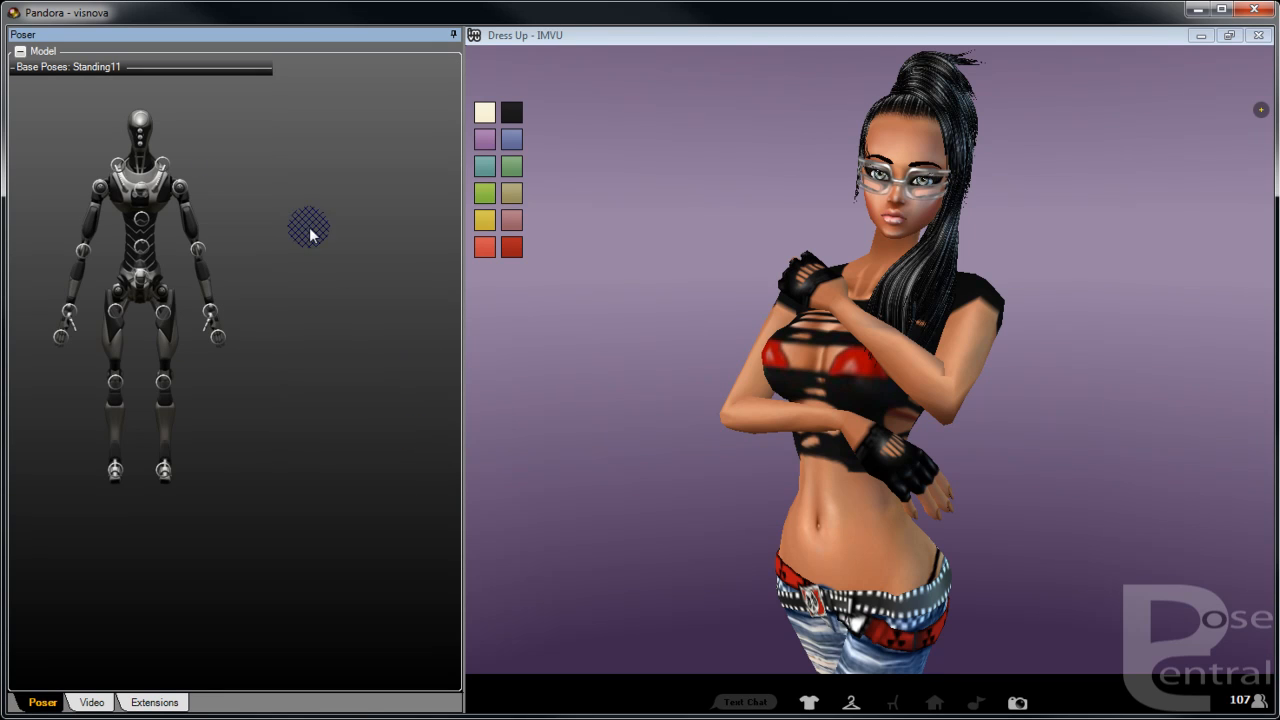
mouse_move(142, 120)
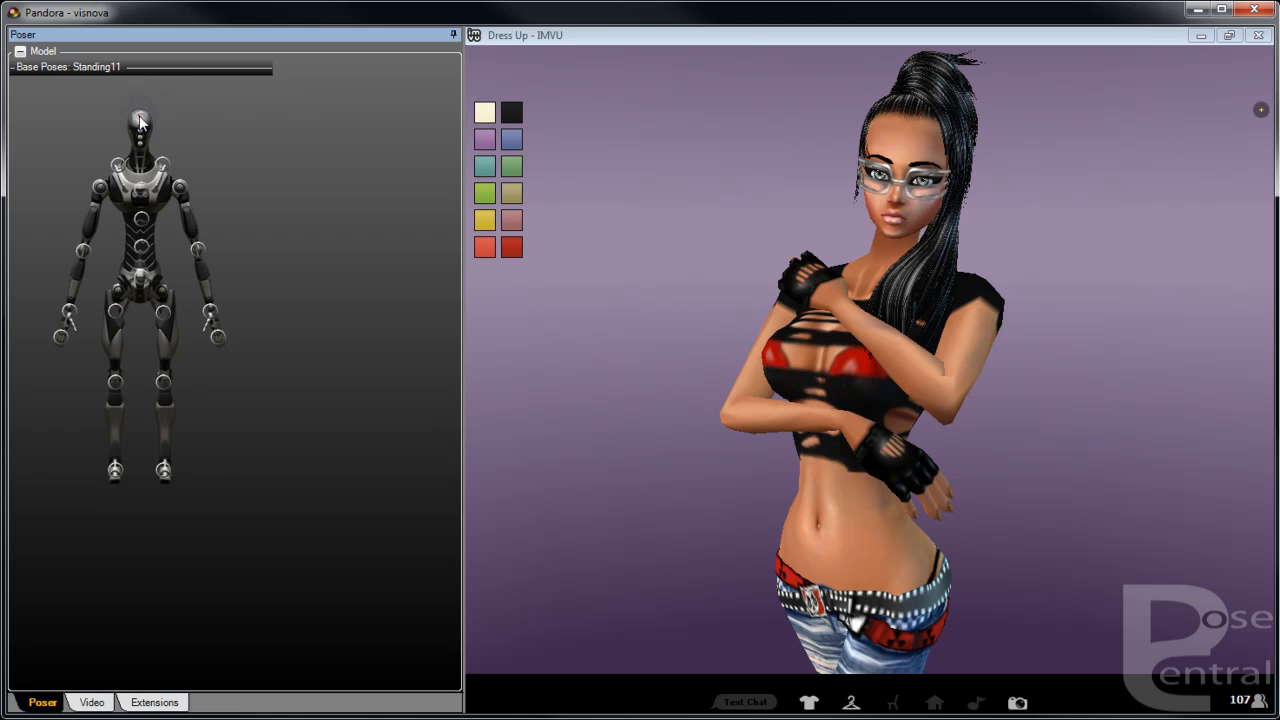
left_click(140, 118)
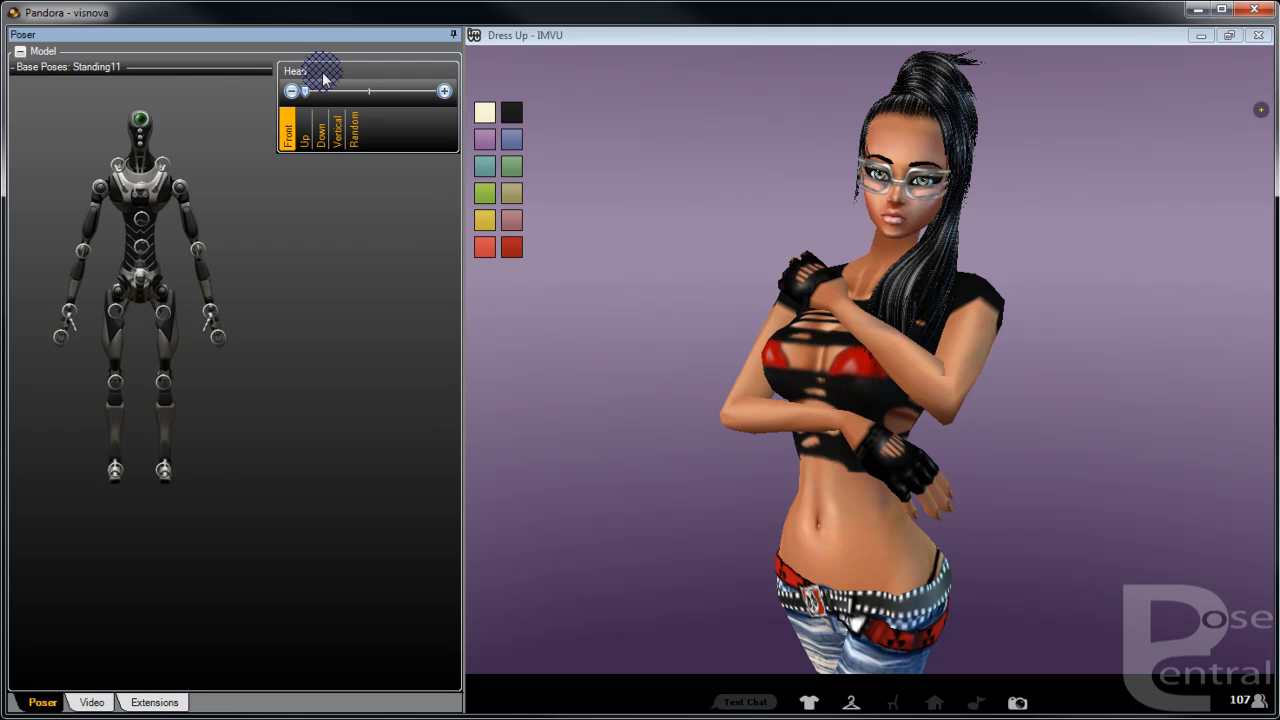
- Turn the avatar's head to the side and back with the Head slider, settling it nearly forward
left_click_drag(324, 72, 316, 92)
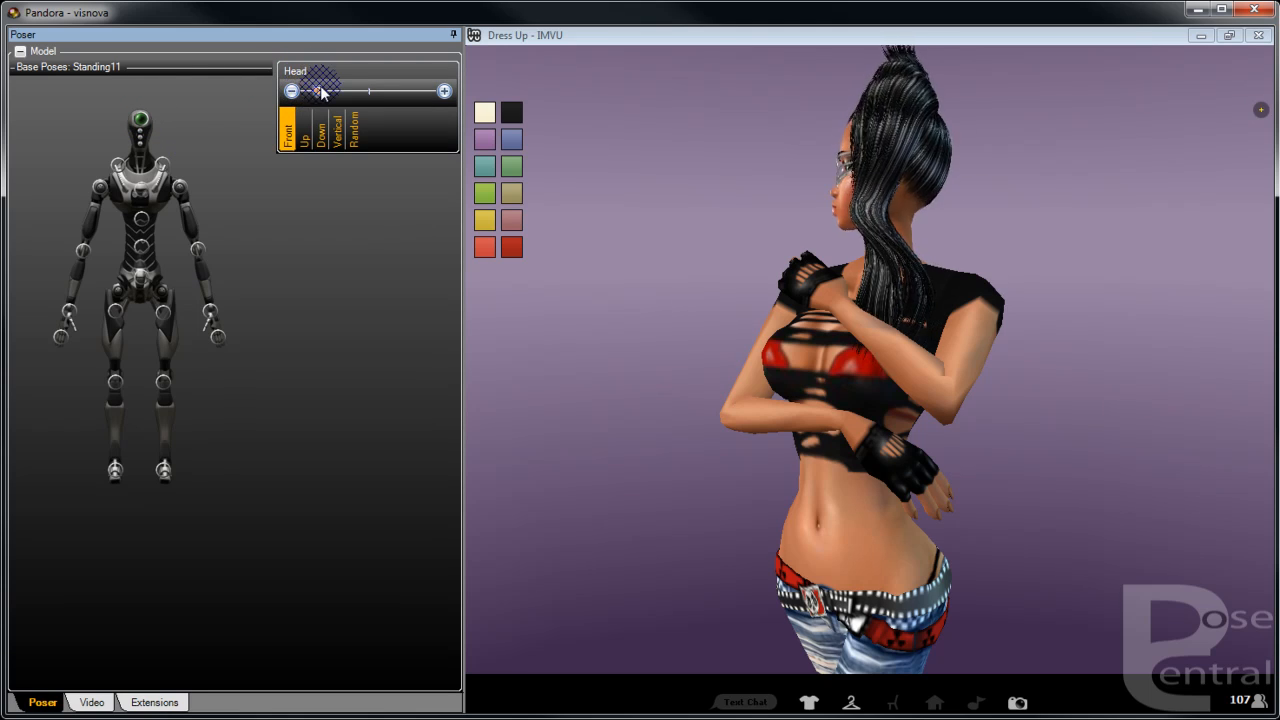
left_click_drag(320, 92, 416, 92)
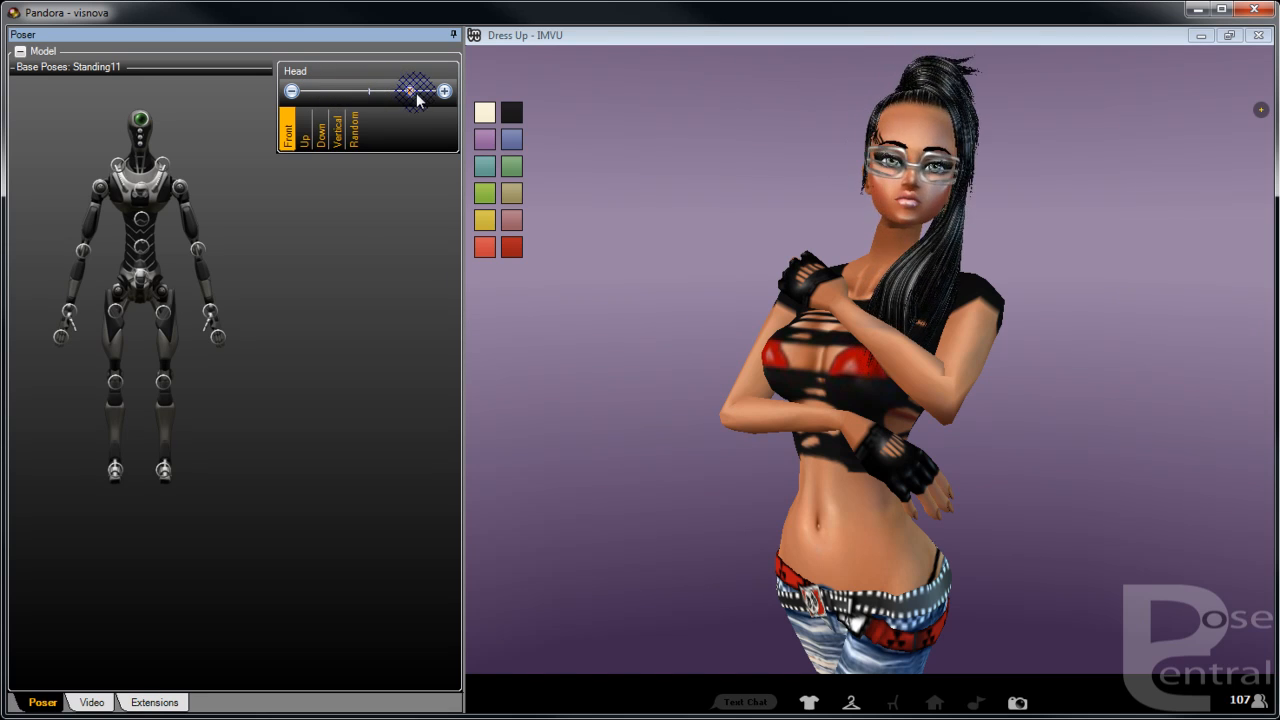
left_click_drag(412, 92, 388, 92)
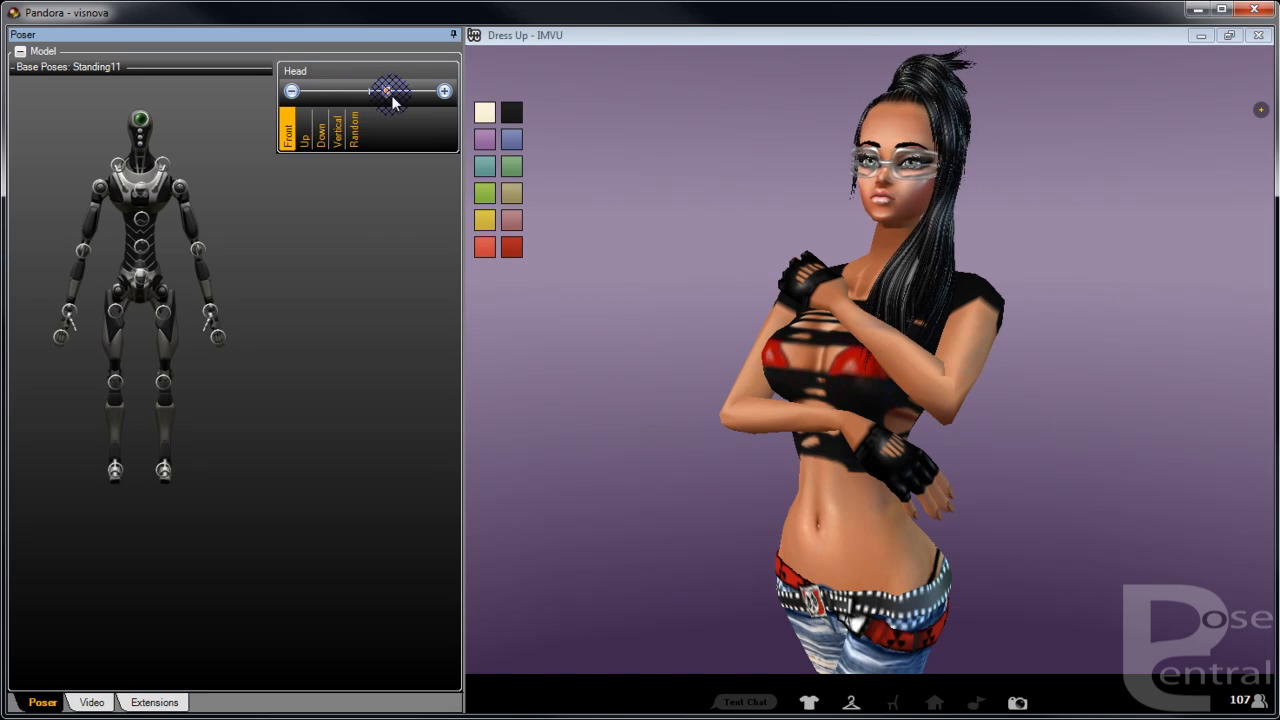
right_click(244, 170)
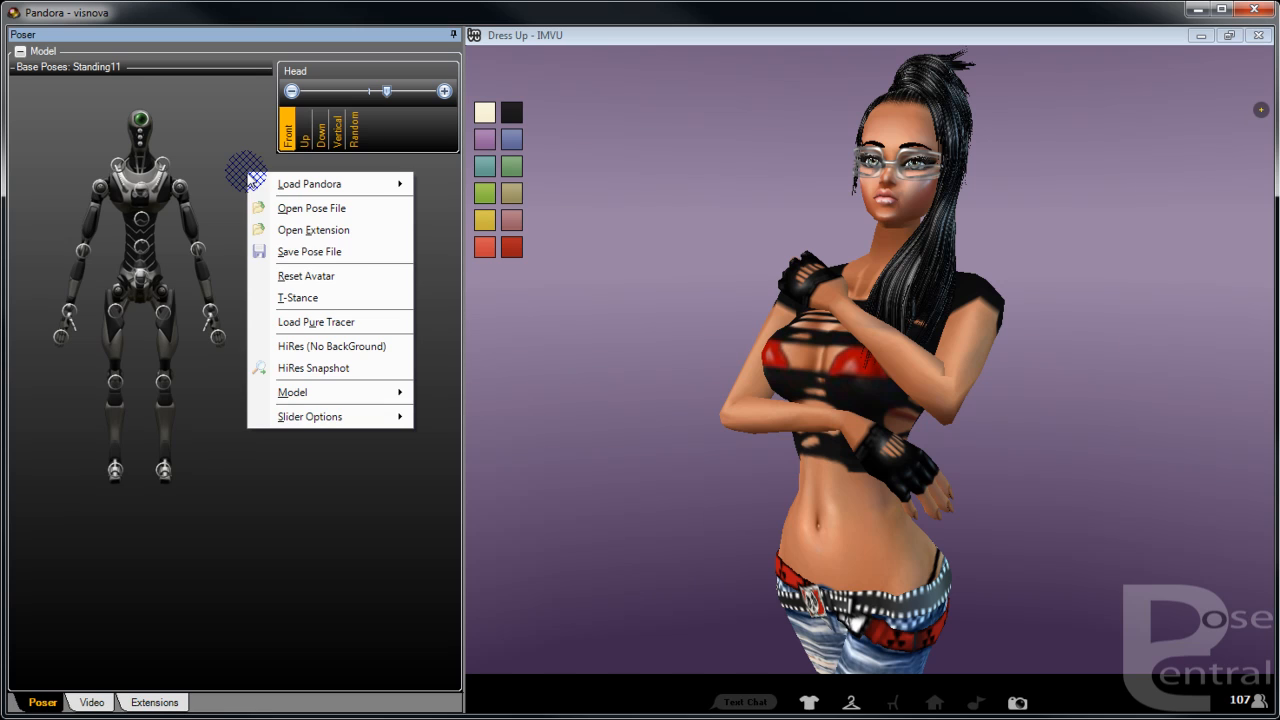
left_click(292, 392)
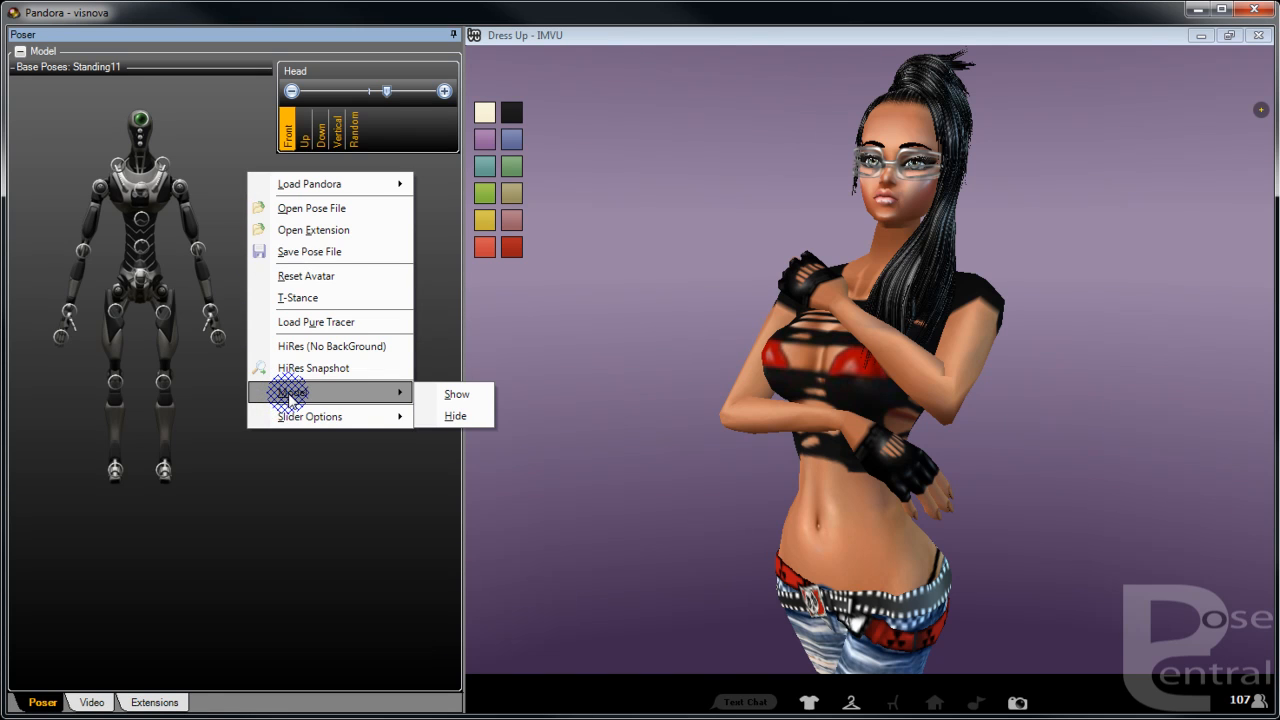
left_click(456, 416)
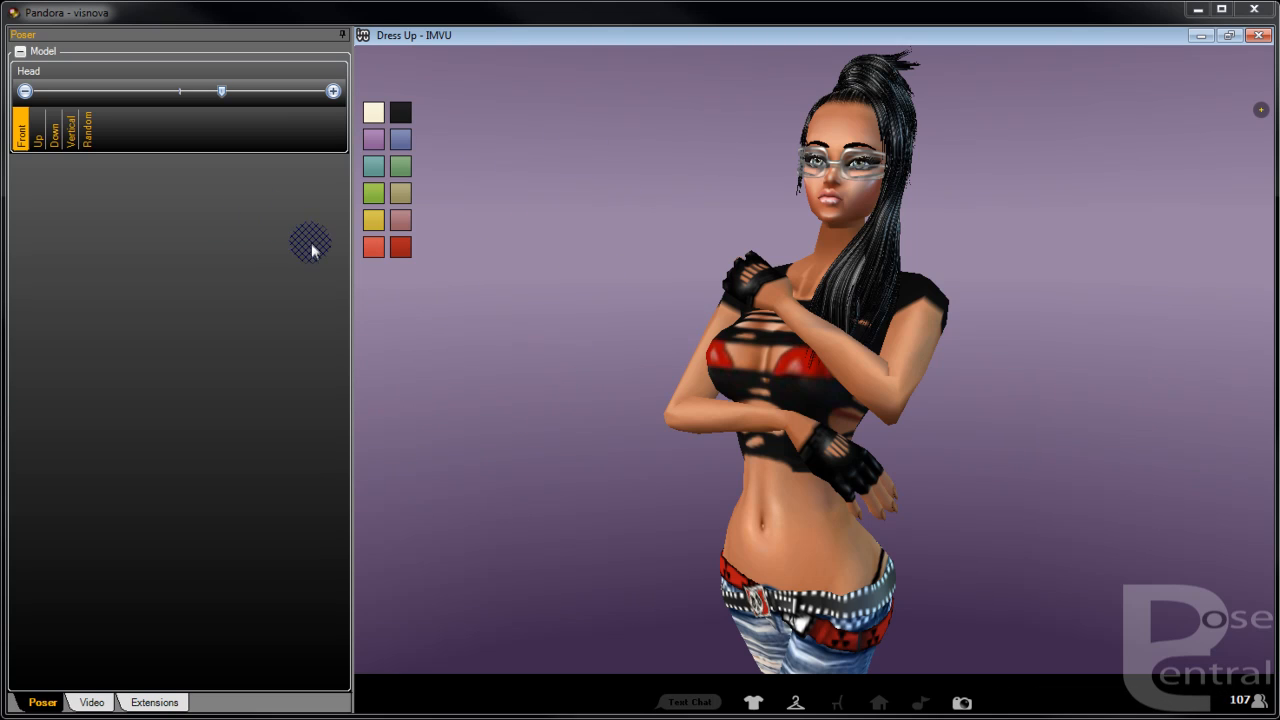
mouse_move(264, 248)
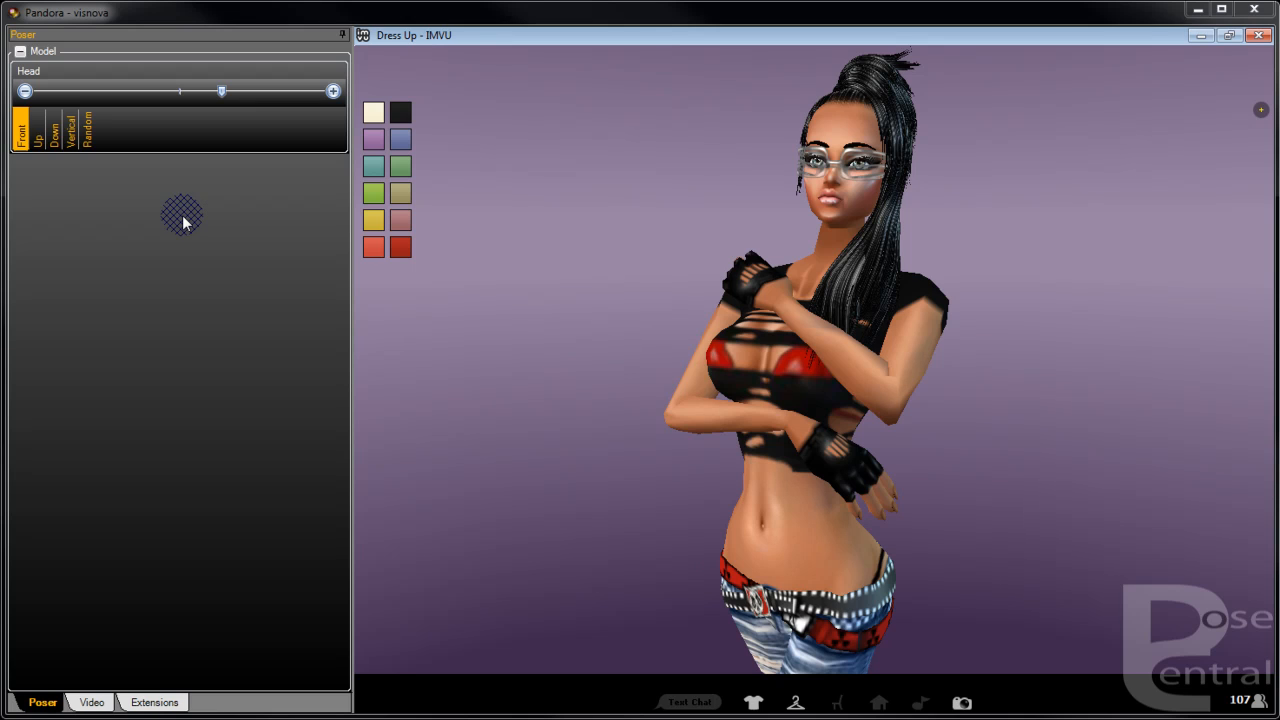
right_click(184, 218)
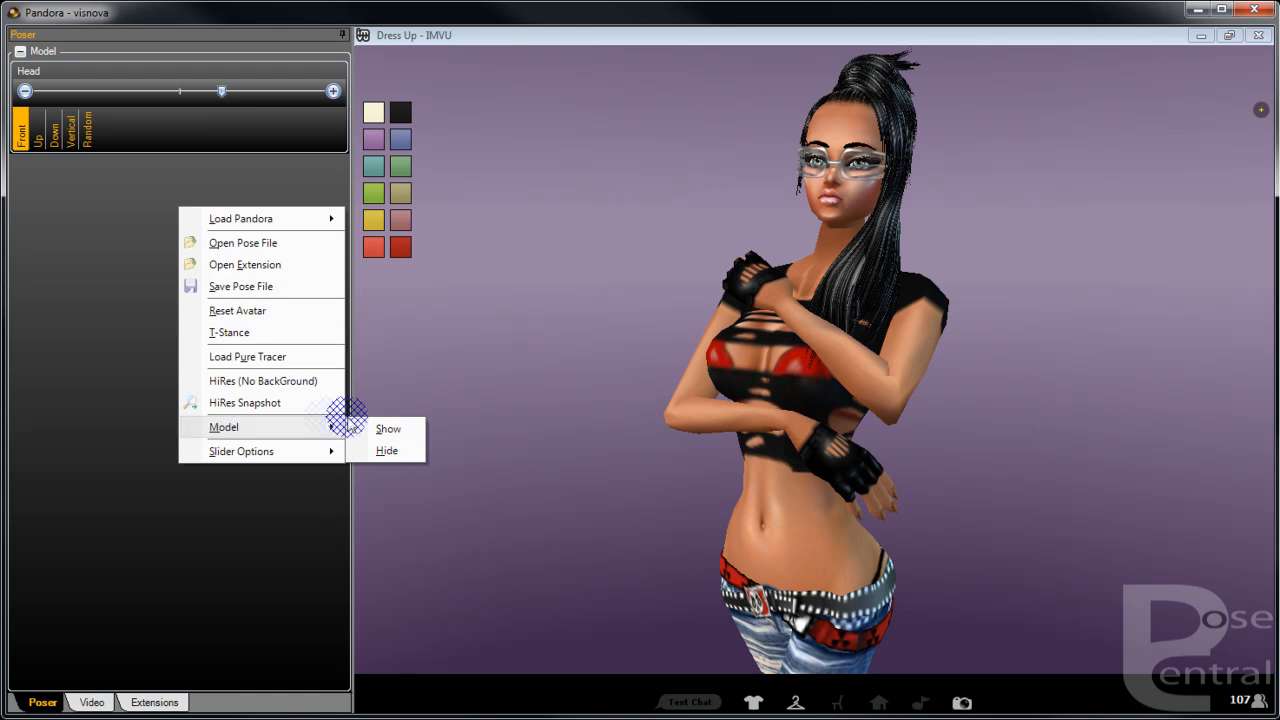
left_click(388, 428)
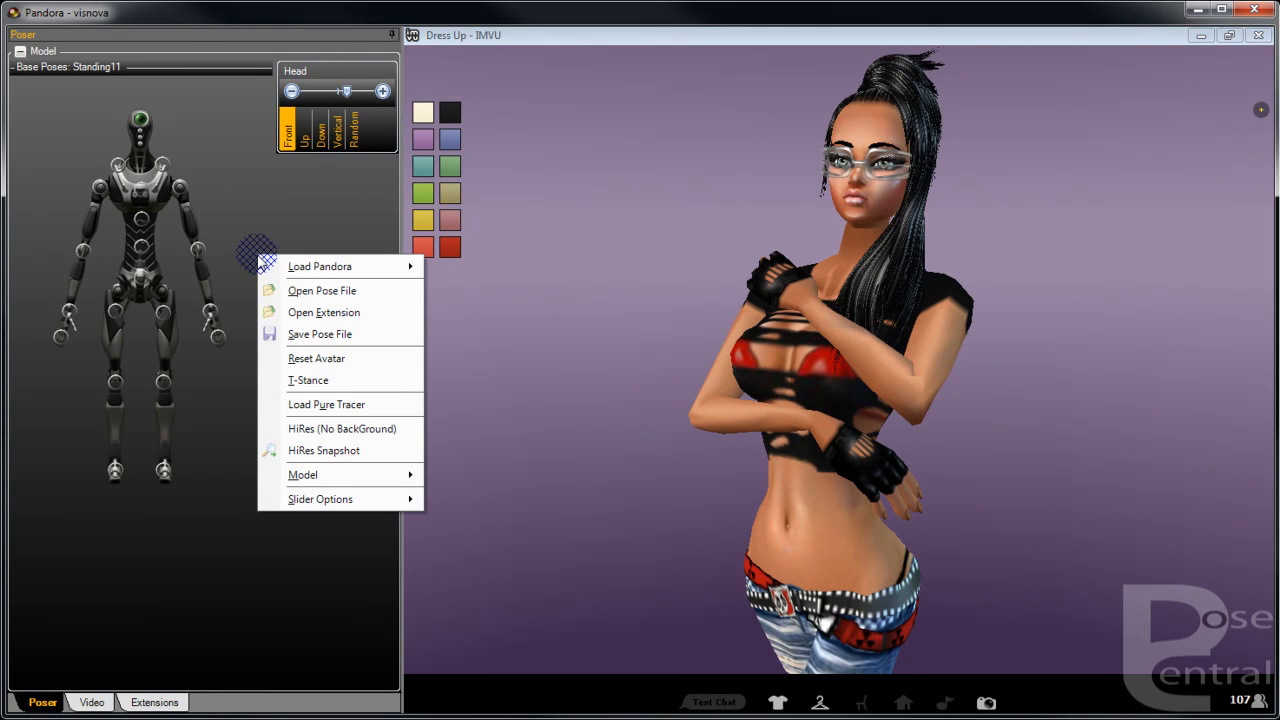
mouse_move(320, 266)
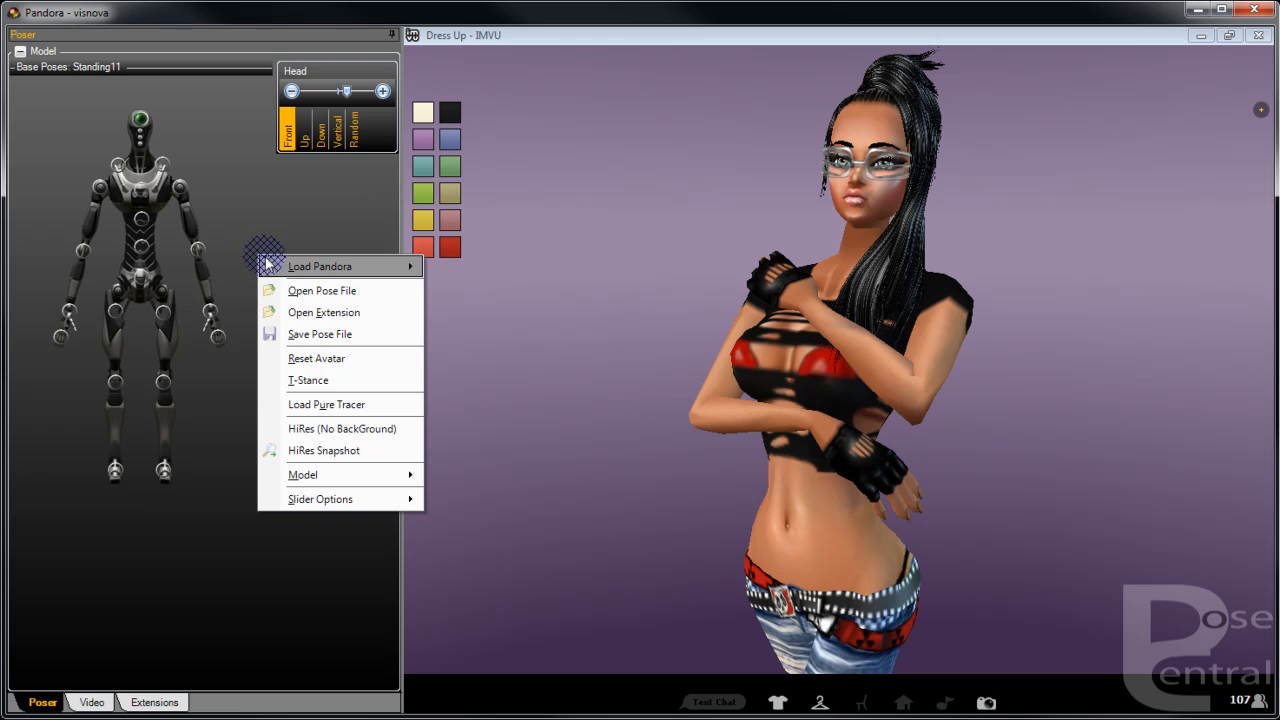
mouse_move(330, 450)
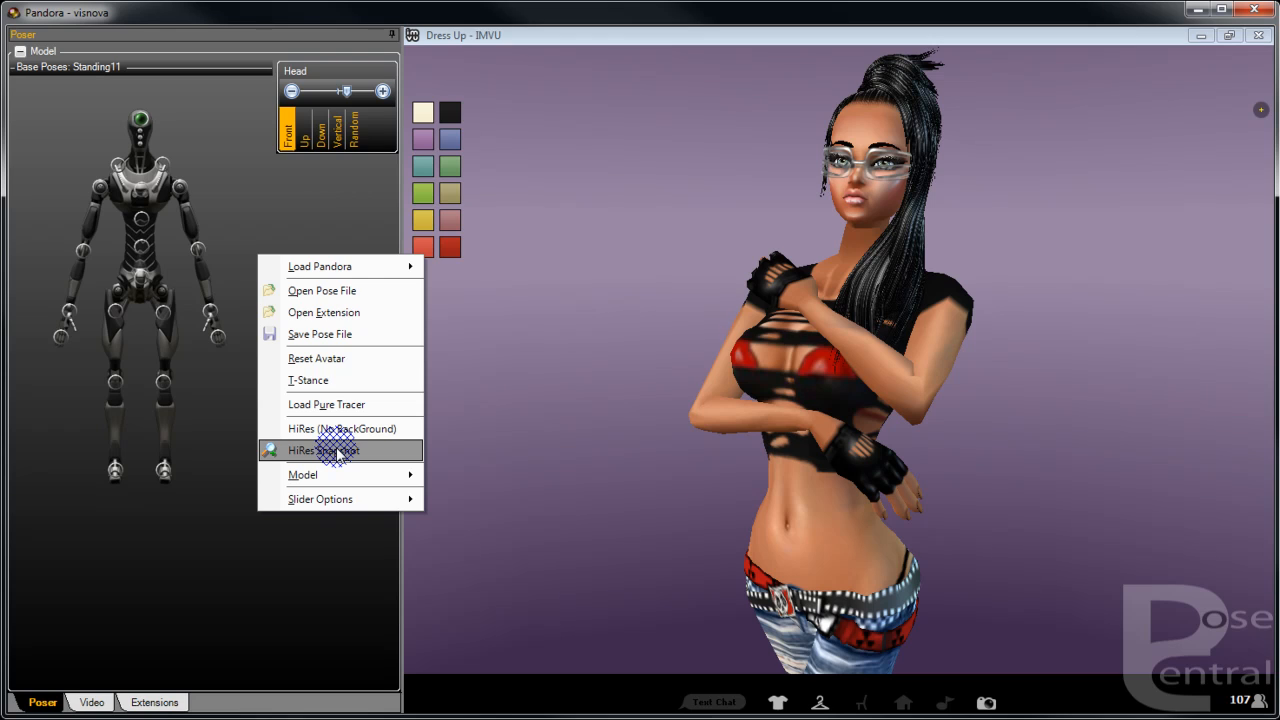
mouse_move(336, 428)
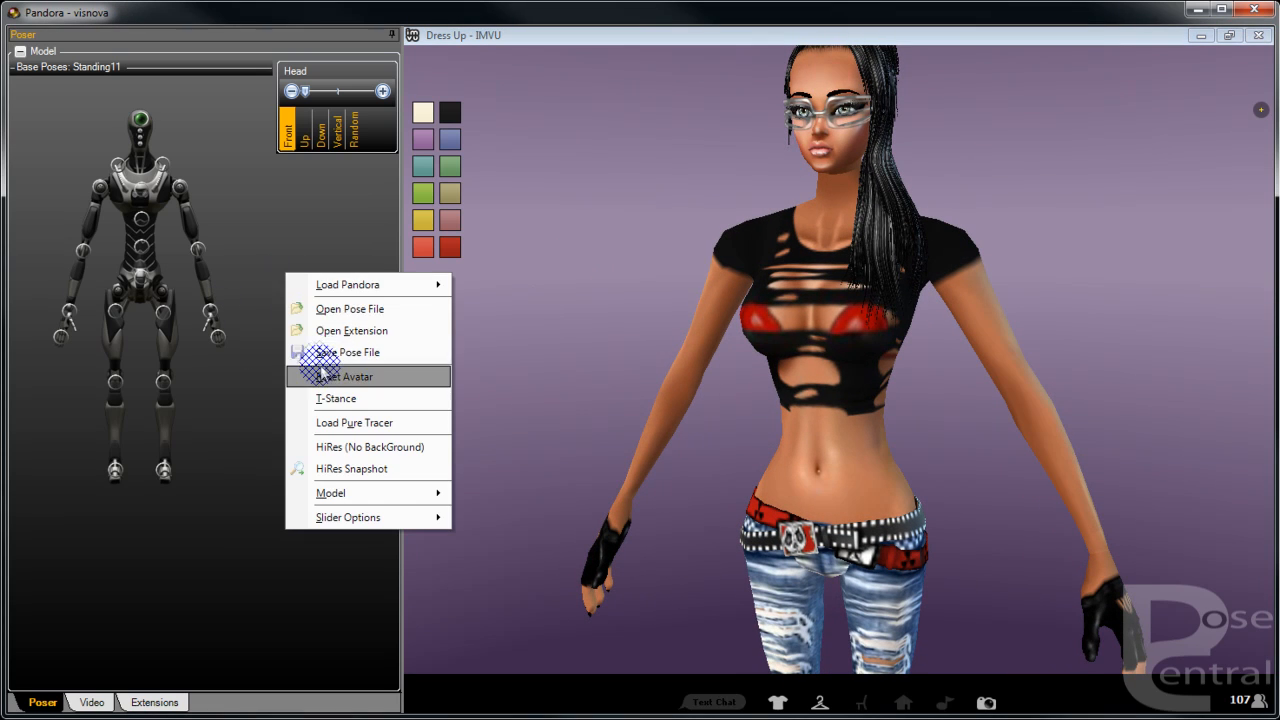
- Reset Avatar so it drops the crossed-arms pose for the default standing stance
left_click(344, 376)
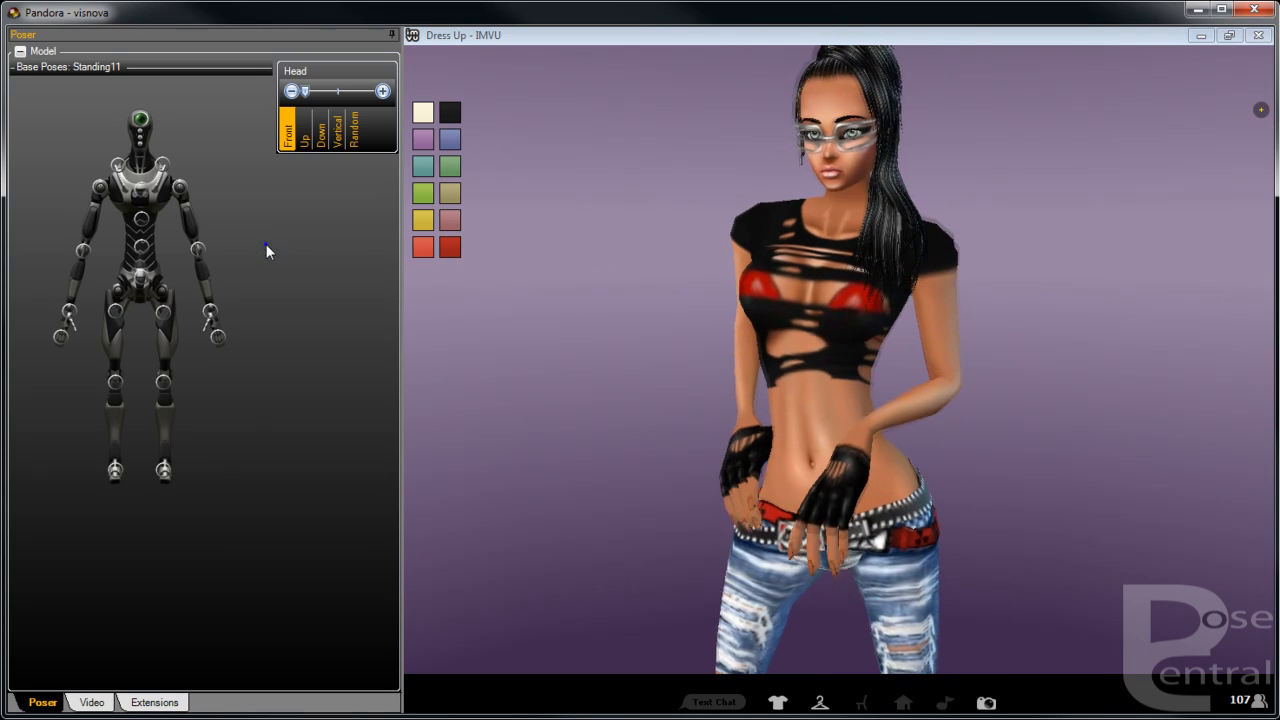